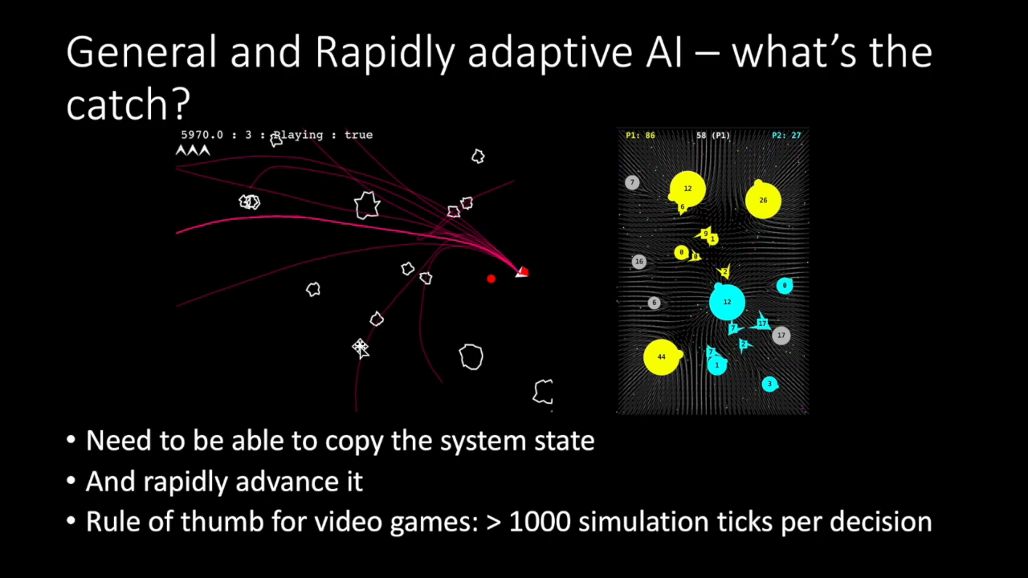
{"action": "key", "text": "right"}
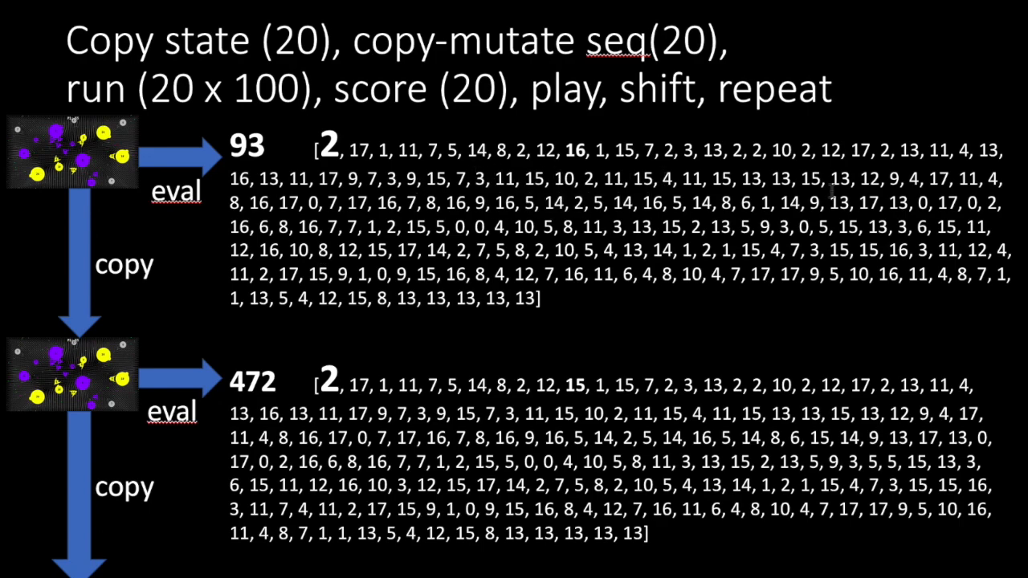